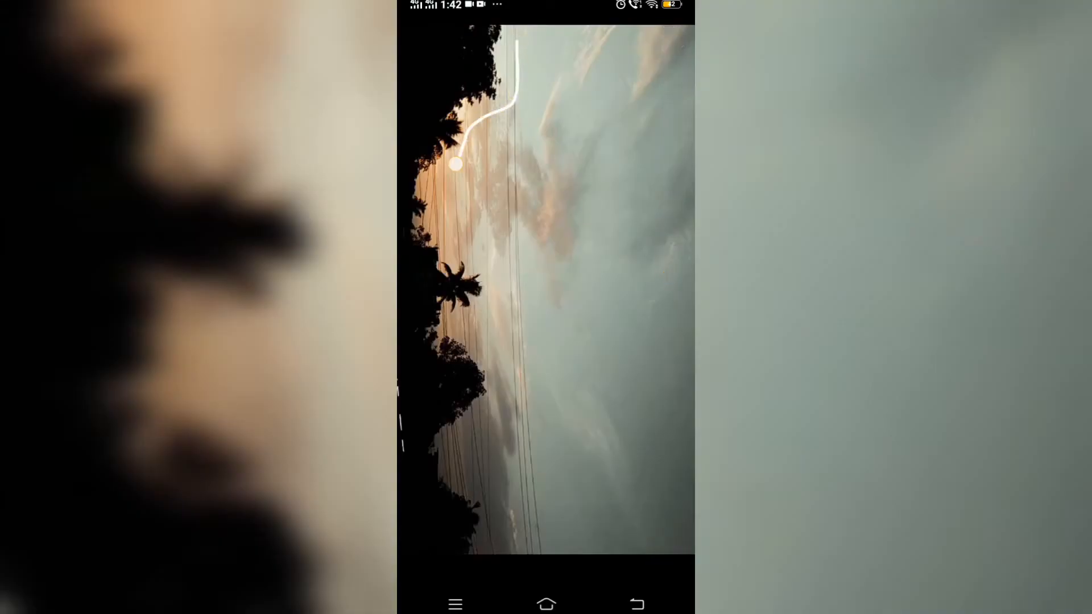
- Doodle a wavy white line along the treeline with scattered white dots
drag(456, 165, 453, 452)
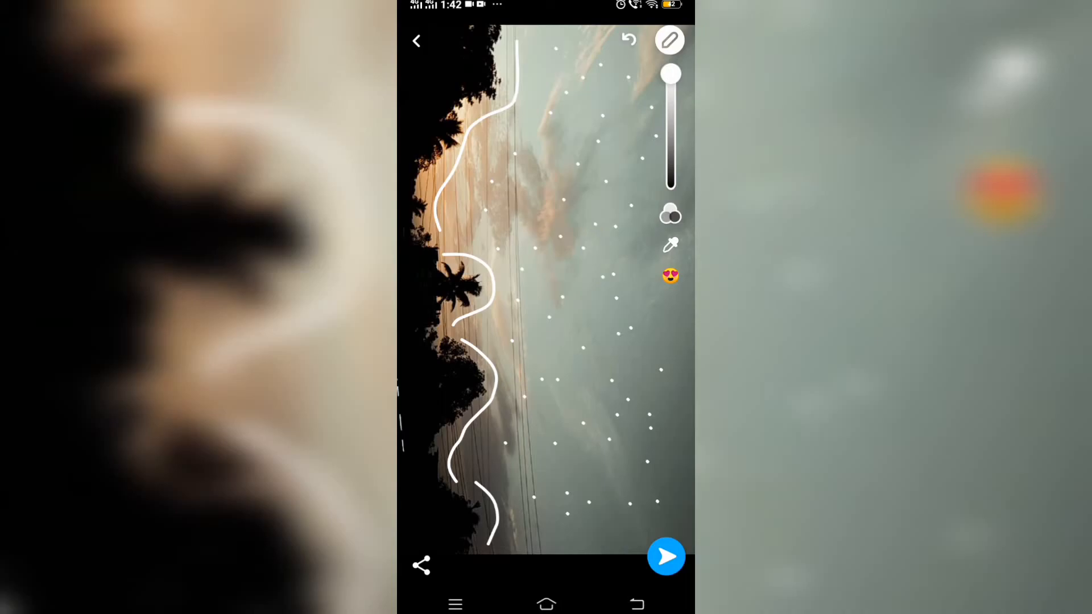
- Place a crescent moon sticker and a 'Good evening' caption in Marker style near the bottom
click(669, 275)
text(Good evening)
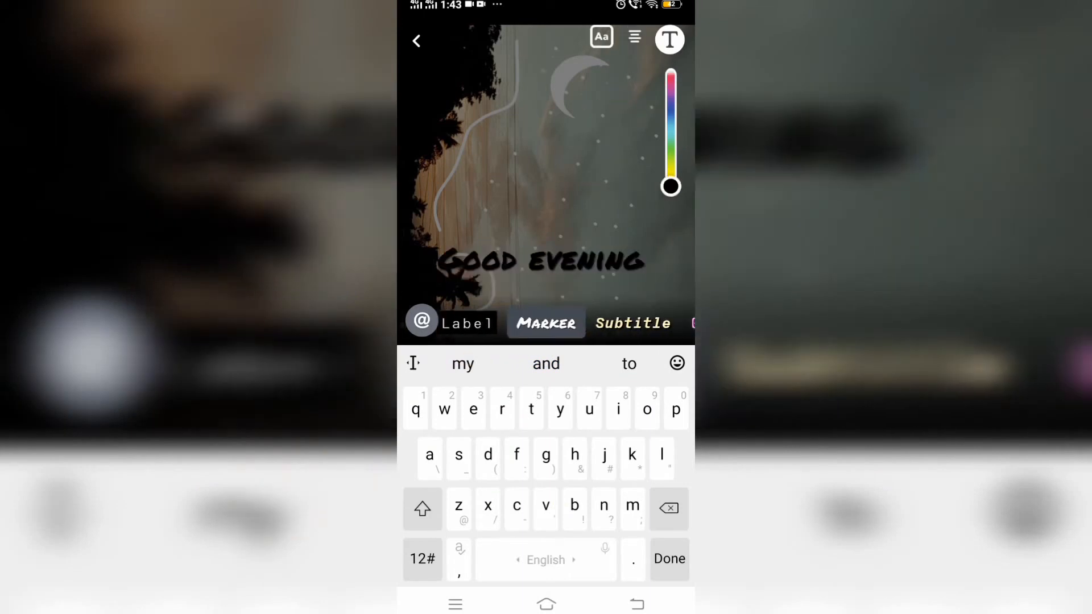
click(667, 559)
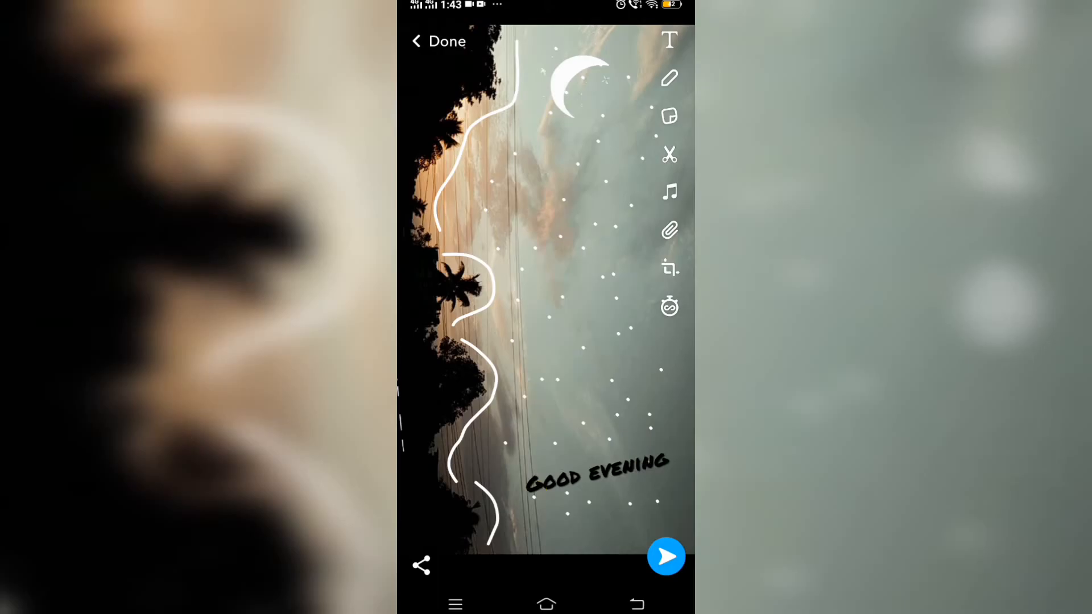
- Choose a sticker from the sticker collection to decorate the photo
click(669, 116)
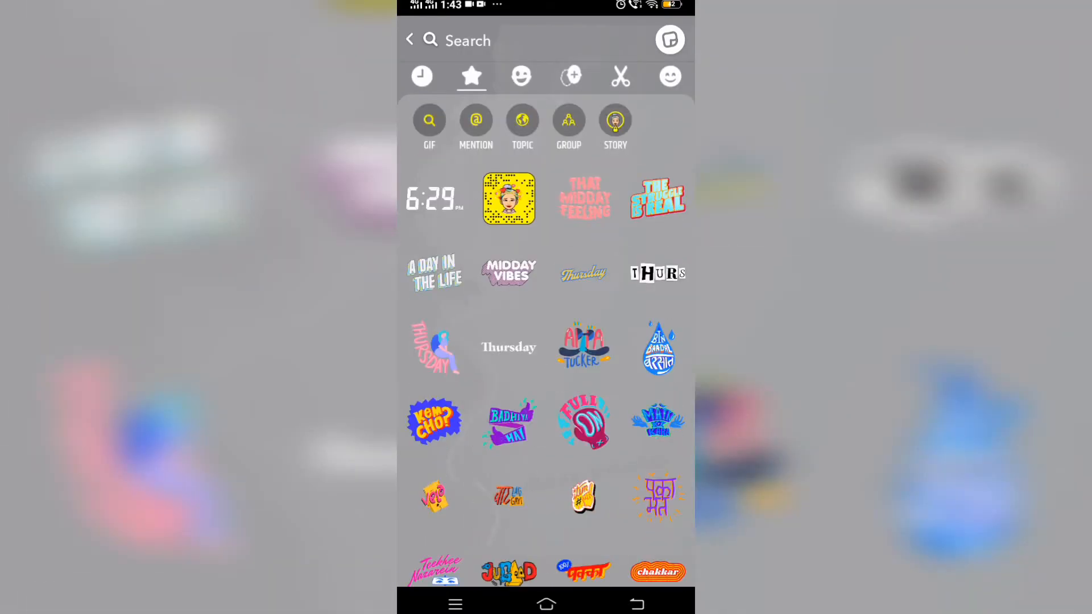
click(433, 198)
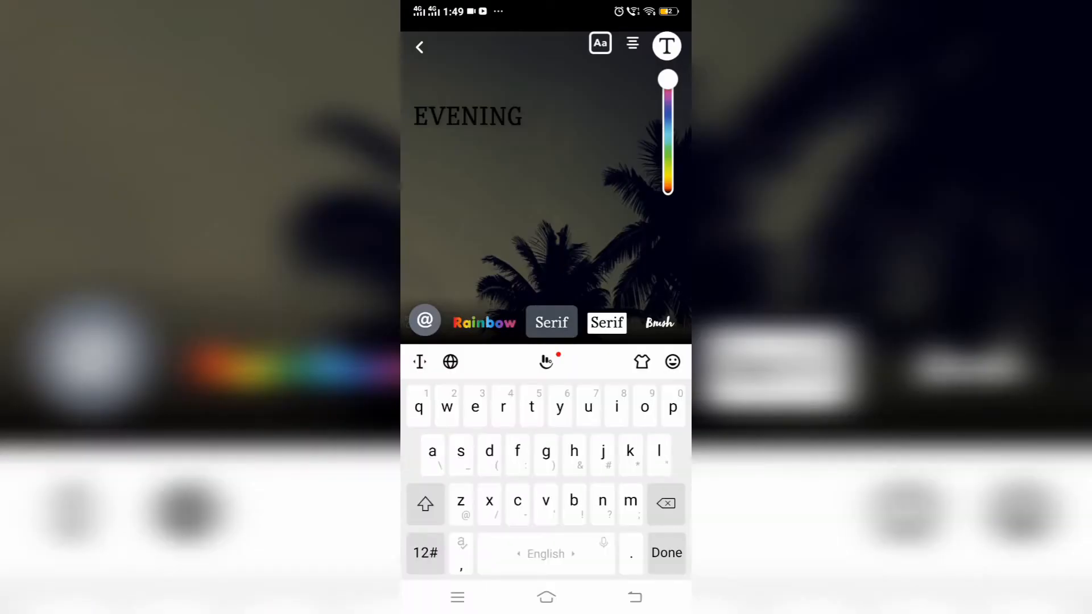
- Complete the 'EVENING Walk' caption and move the 6:28 PM time sticker beside the heart doodle
text(Walk)
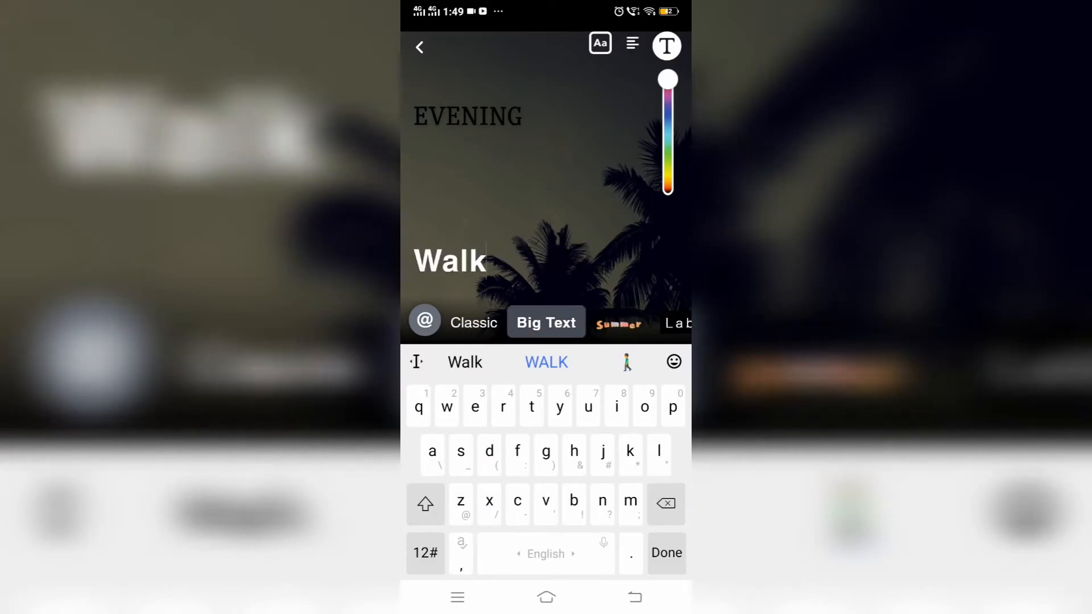
click(665, 553)
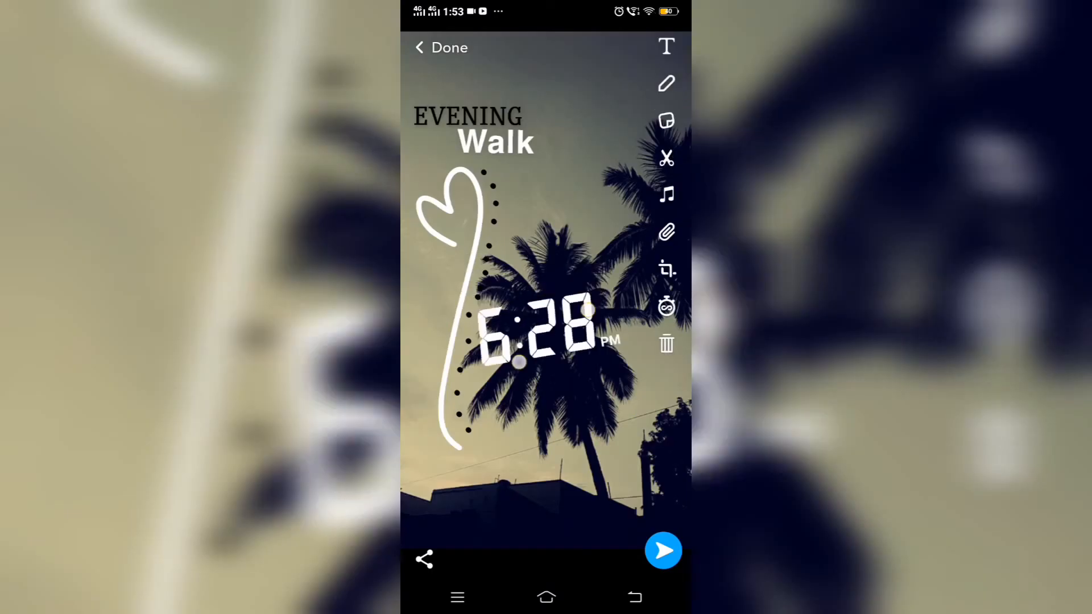
drag(536, 341, 456, 463)
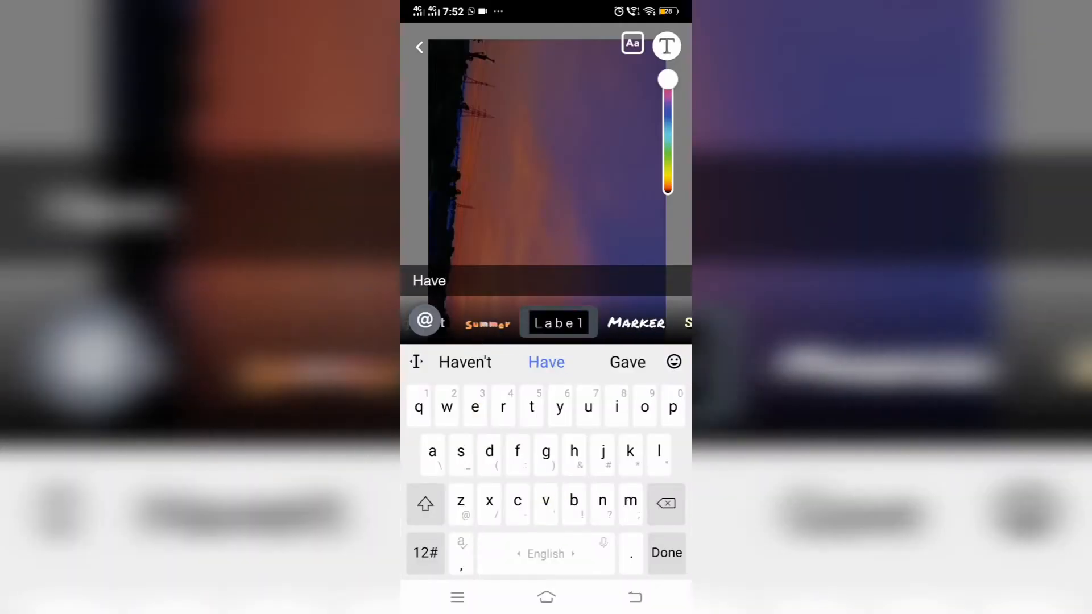
- Style 'have' as a Label and add a Script-style 'Good evening' caption
click(665, 552)
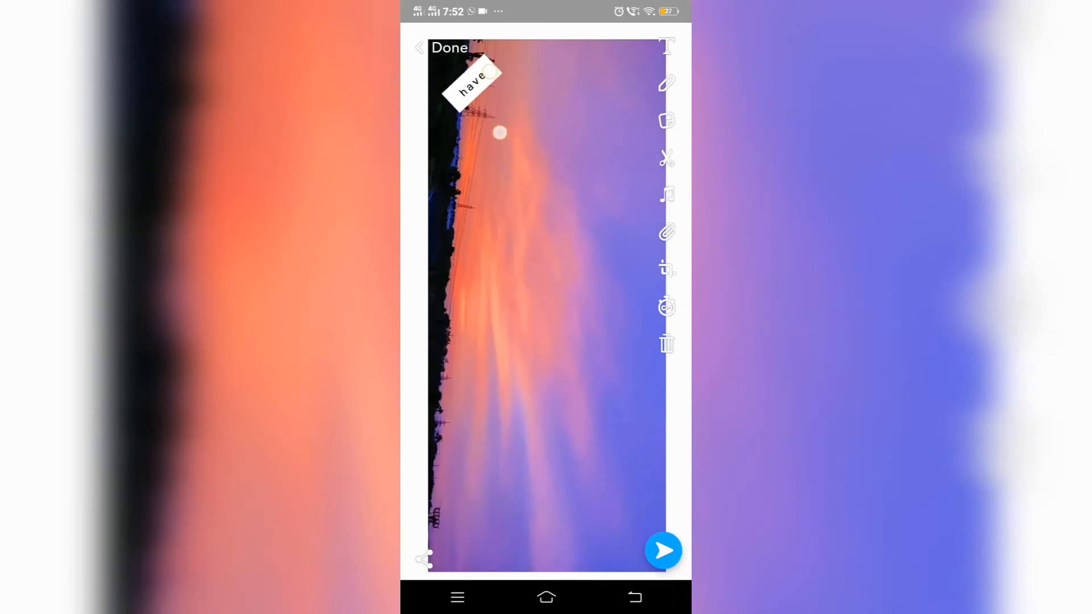
click(665, 45)
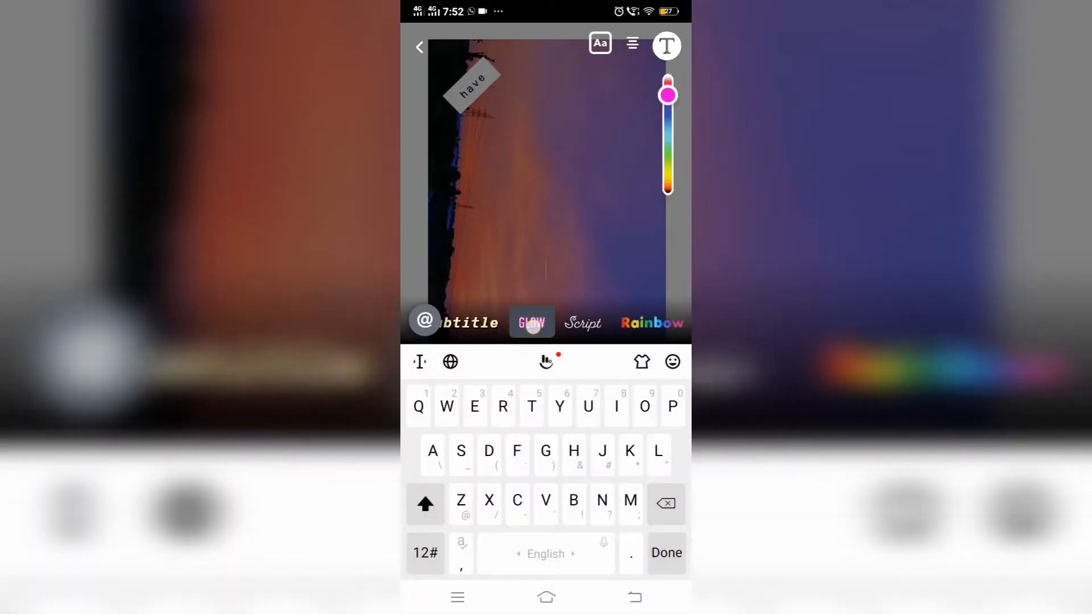
text(A)
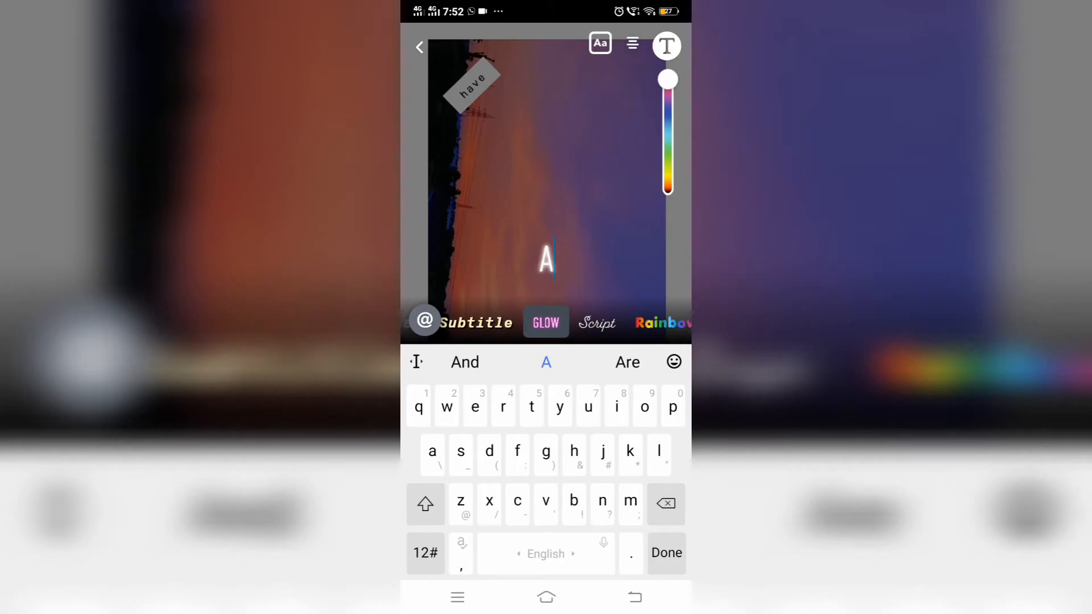
click(665, 553)
text(Good ev)
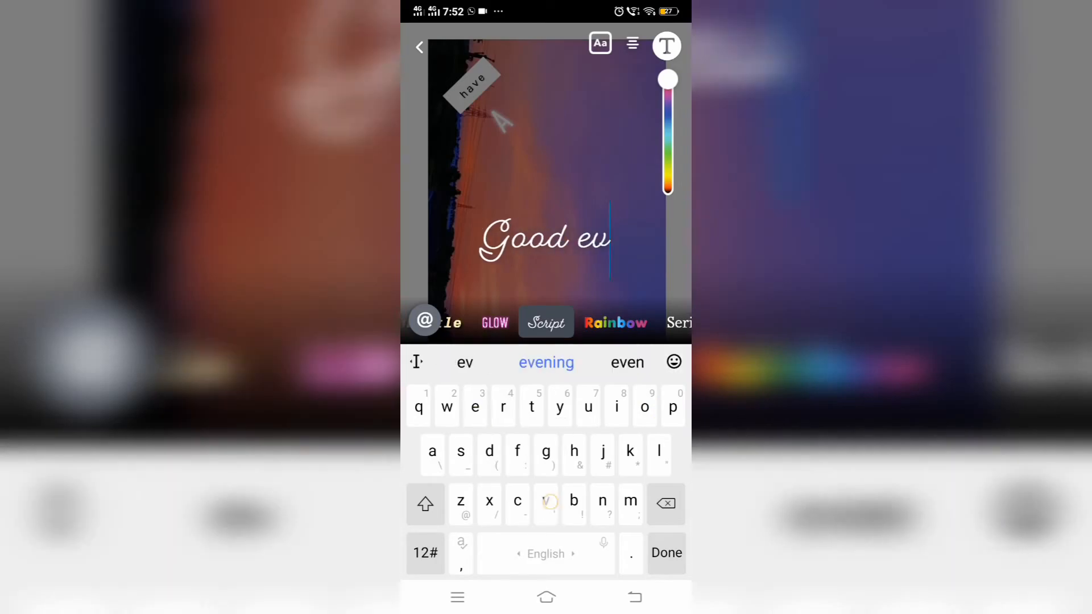
click(667, 553)
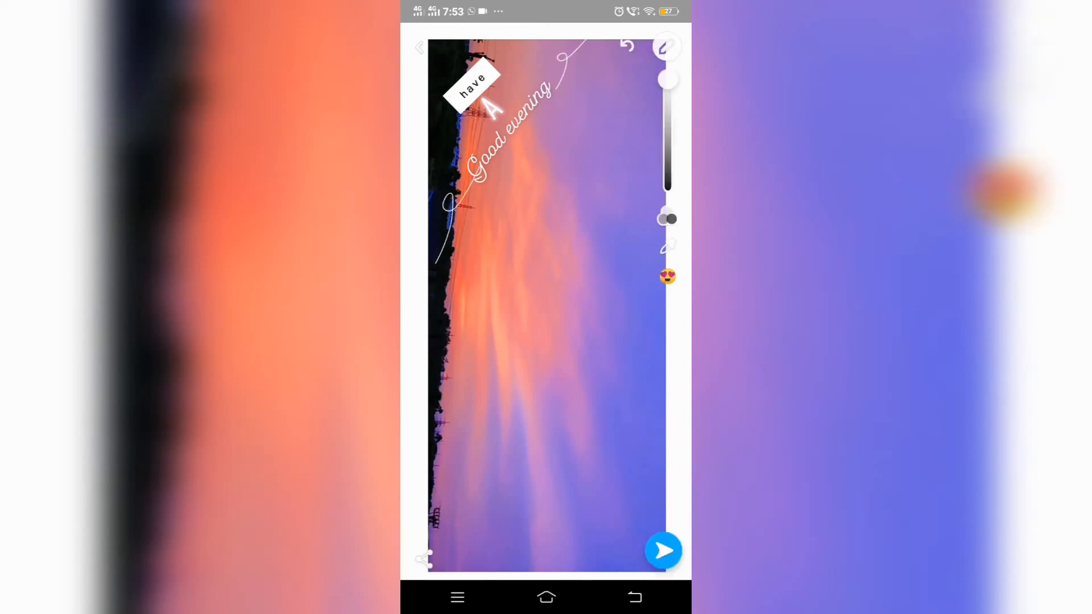
- Add a pink glowing 'SUNSET' caption and a bold white 'Sun' caption lower down
click(665, 44)
text(Sunset)
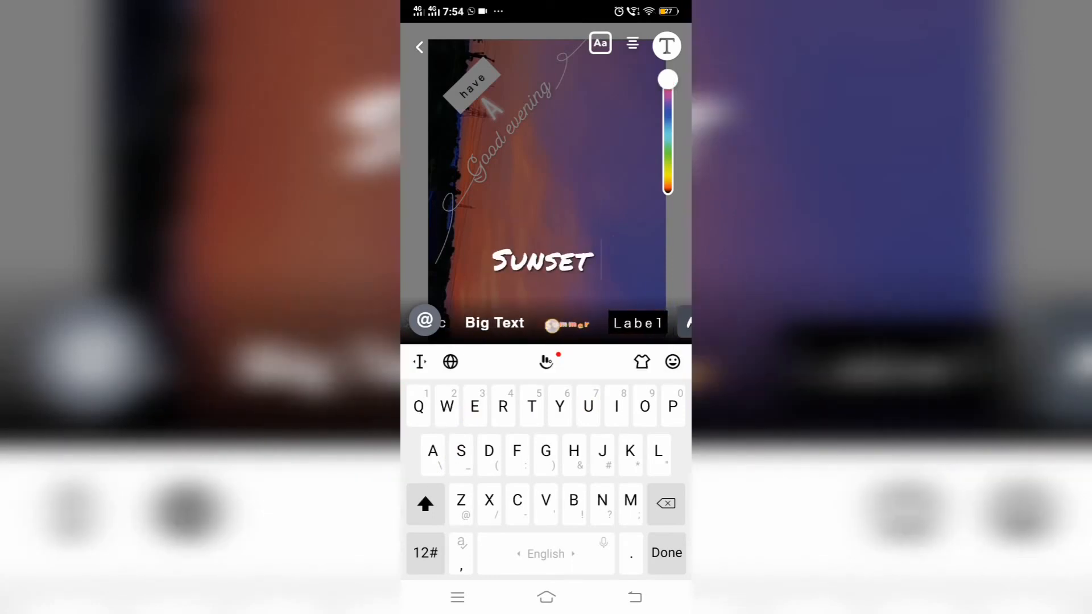
click(545, 322)
text(S)
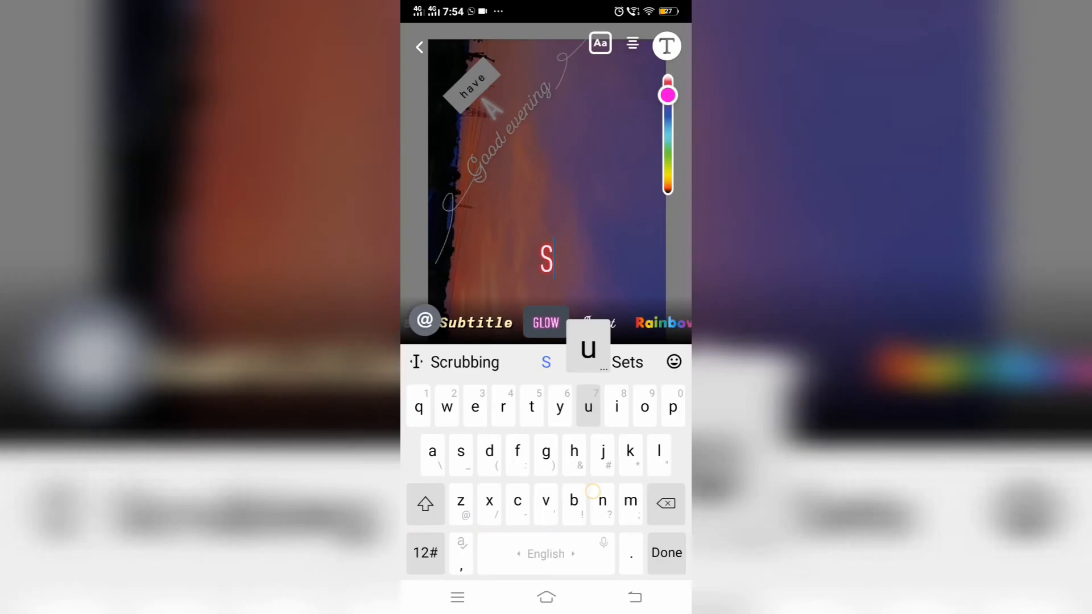
click(667, 553)
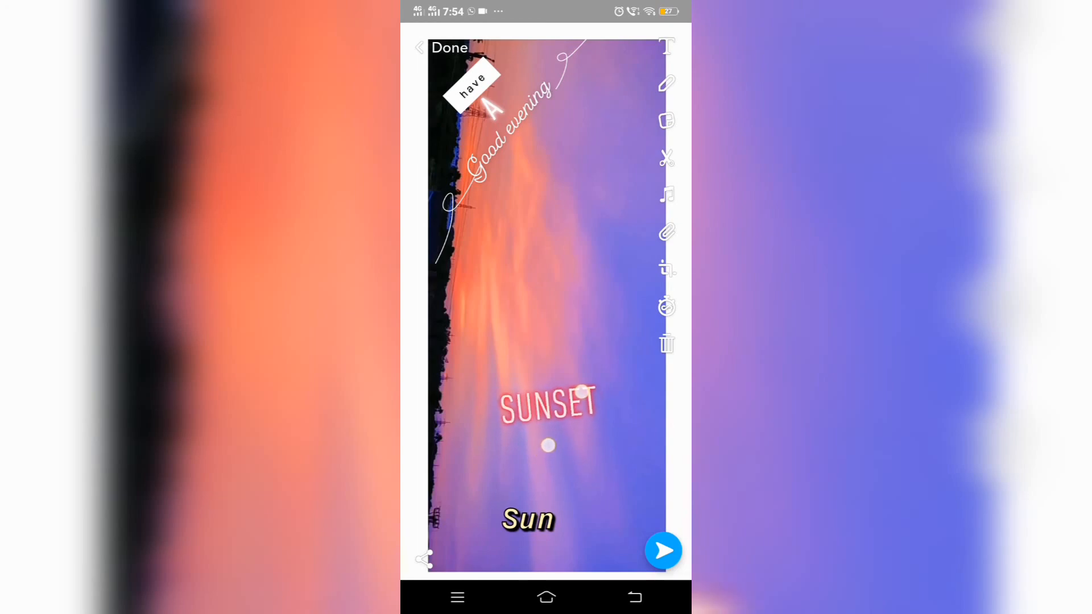
- Stack 'Sun' onto 'SUNSET' and place a Subtitle-style 'sets' caption beneath them
drag(526, 520, 526, 406)
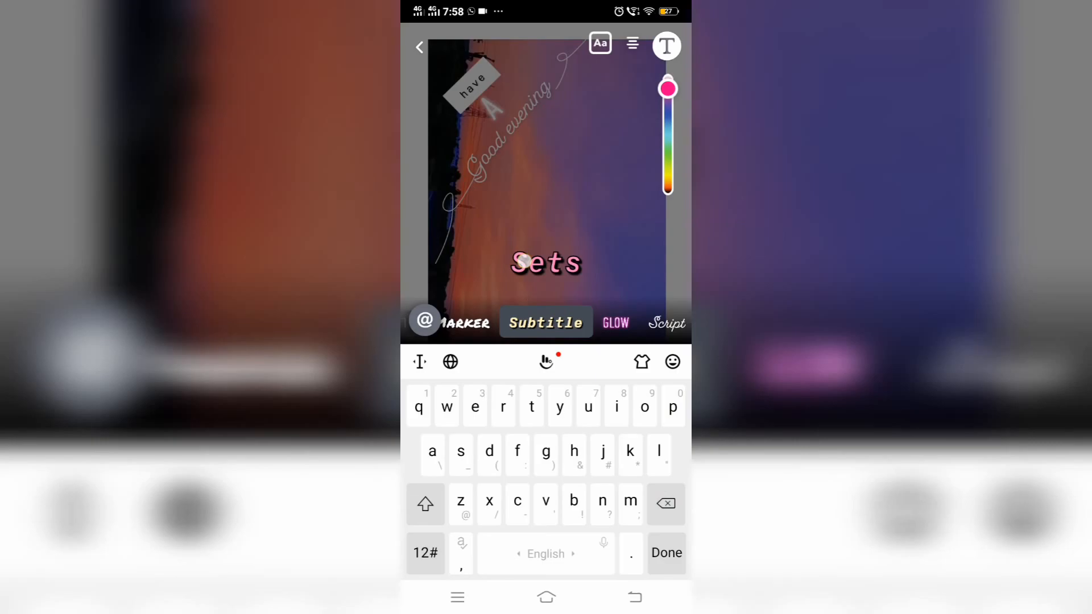
click(666, 553)
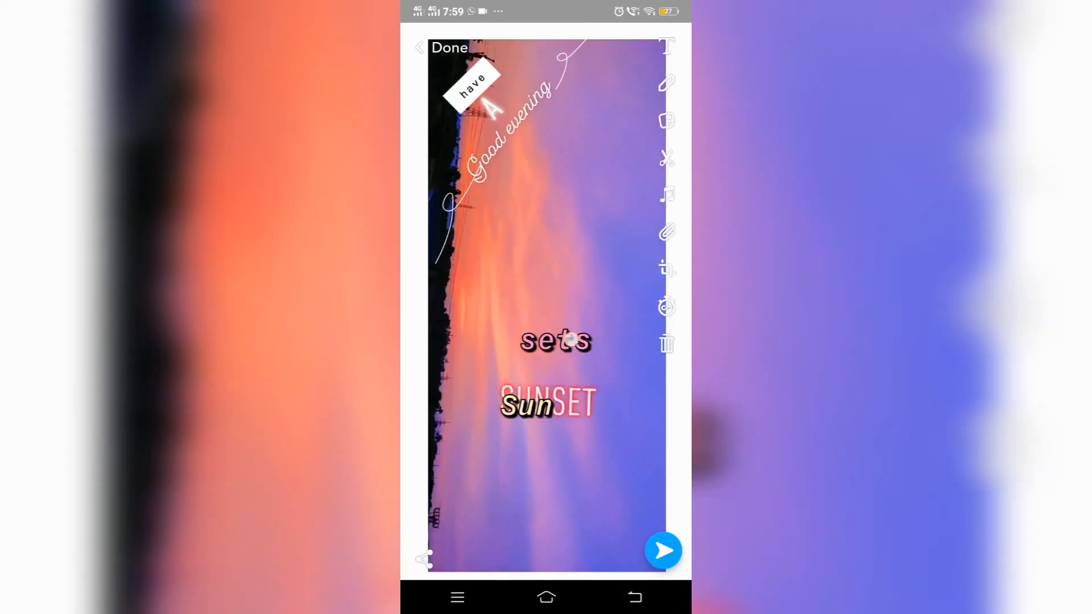
drag(556, 342, 539, 439)
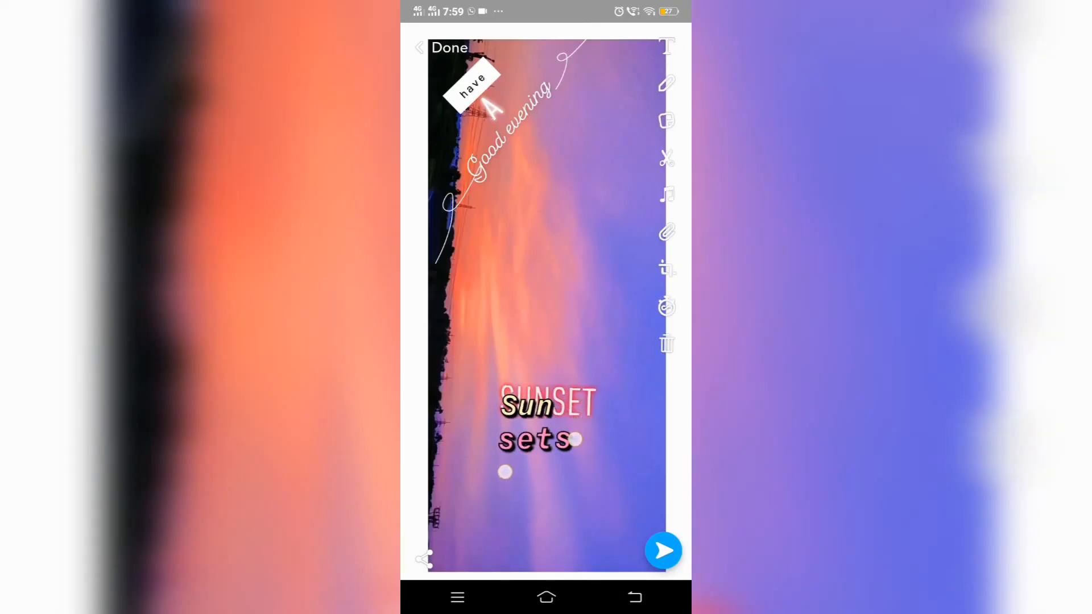